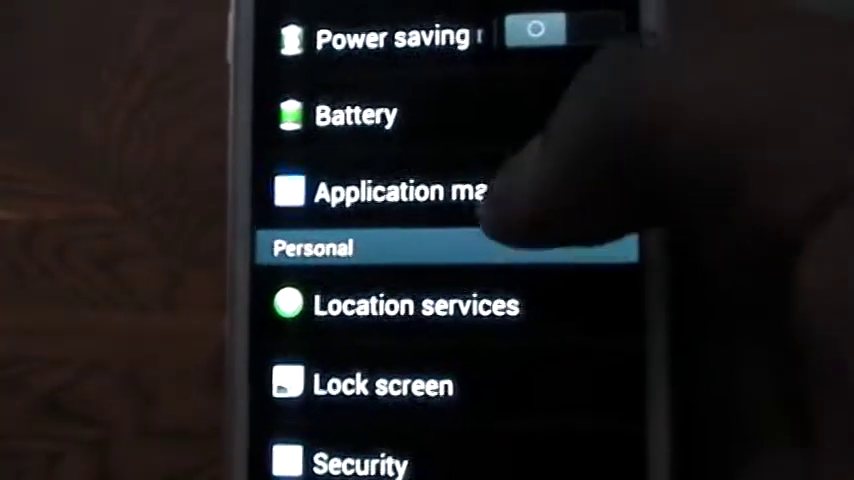
Step: Open Application manager and scroll the Downloaded list to the Google Play apps
left_click(400, 192)
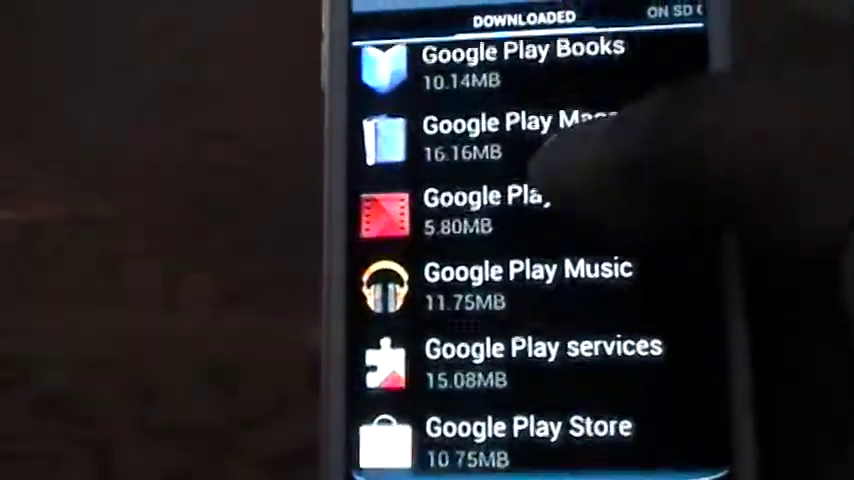
scroll("down", 3)
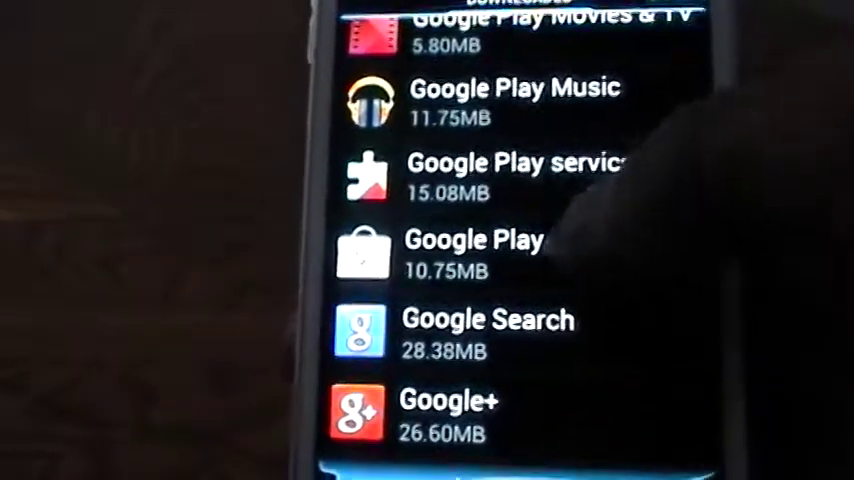
left_click(470, 252)
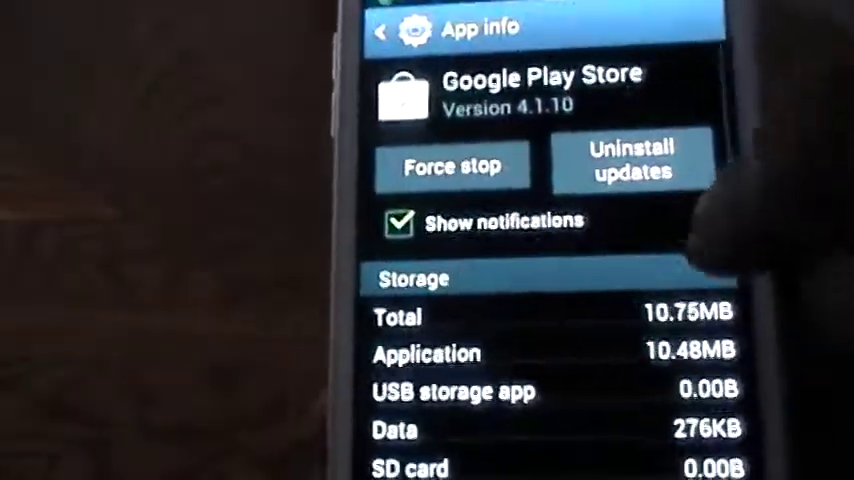
scroll("down", 3)
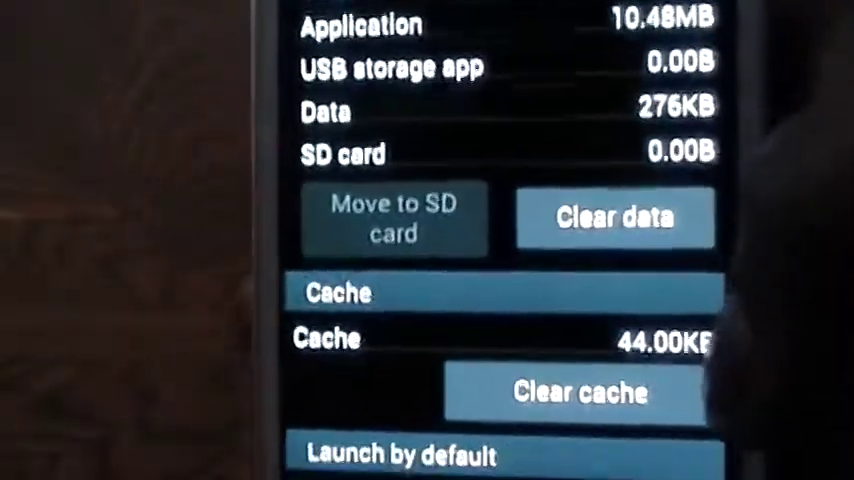
scroll("down", 3)
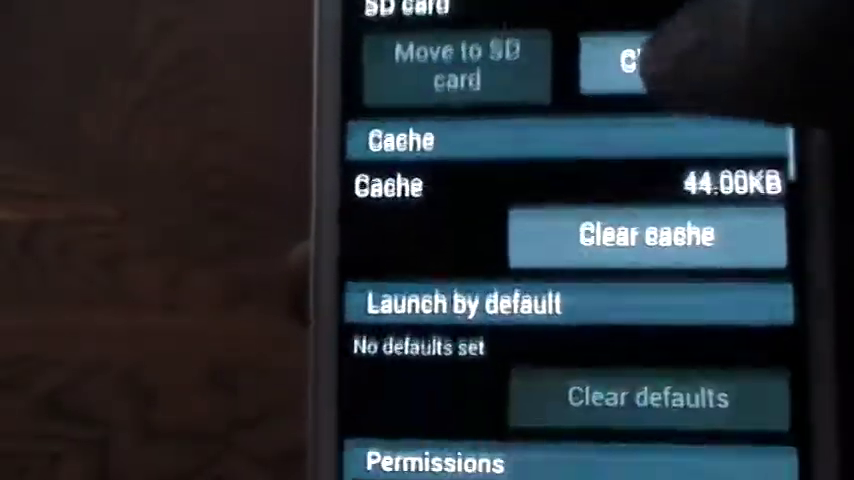
scroll("up", 3)
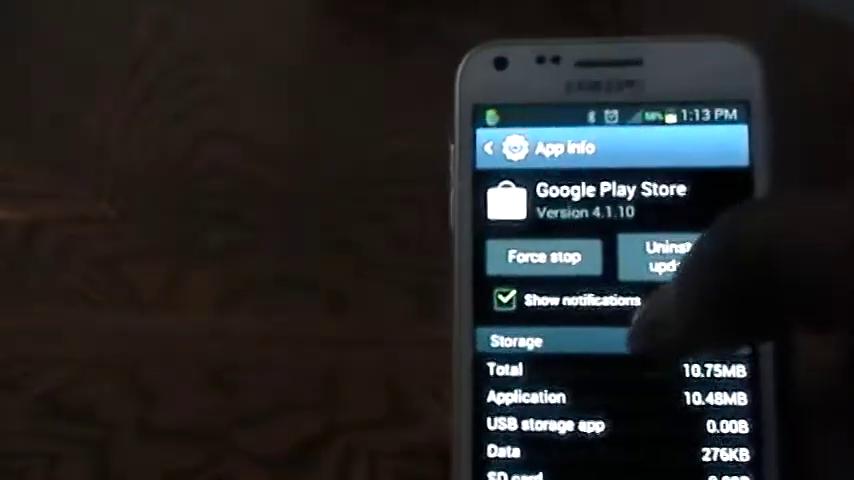
scroll("down", 3)
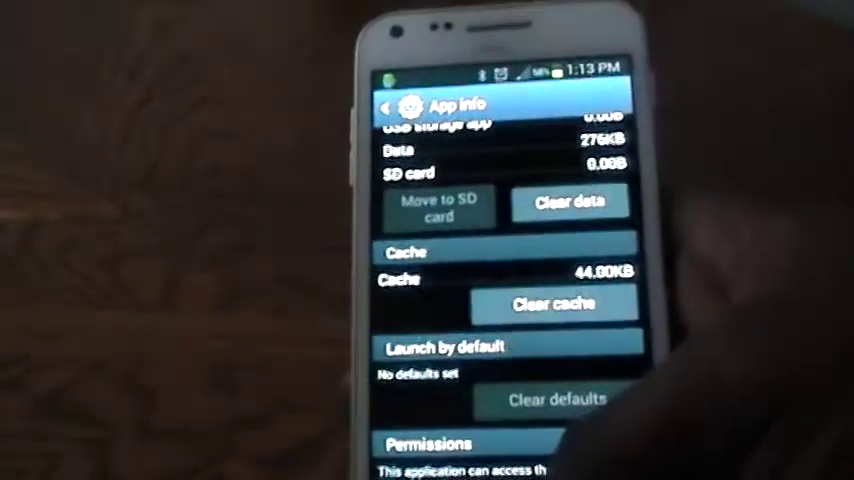
left_click(384, 104)
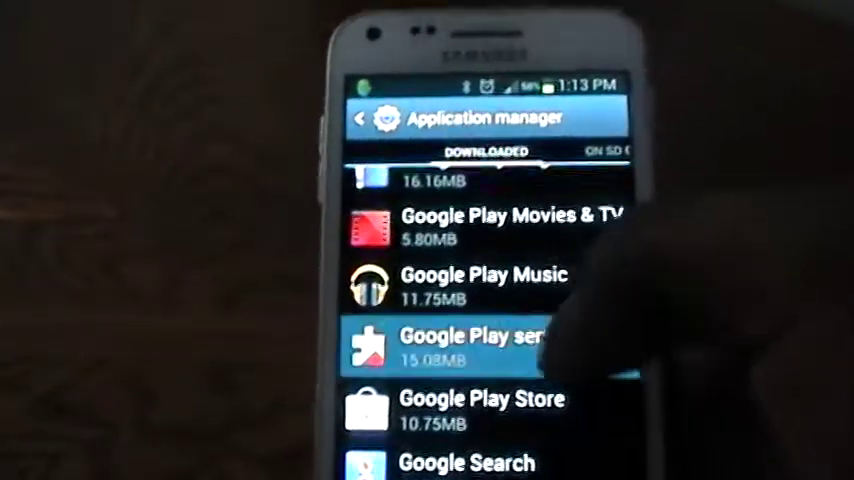
Step: Open Google Play services' App info and review its 15.08MB storage and cache details
left_click(470, 344)
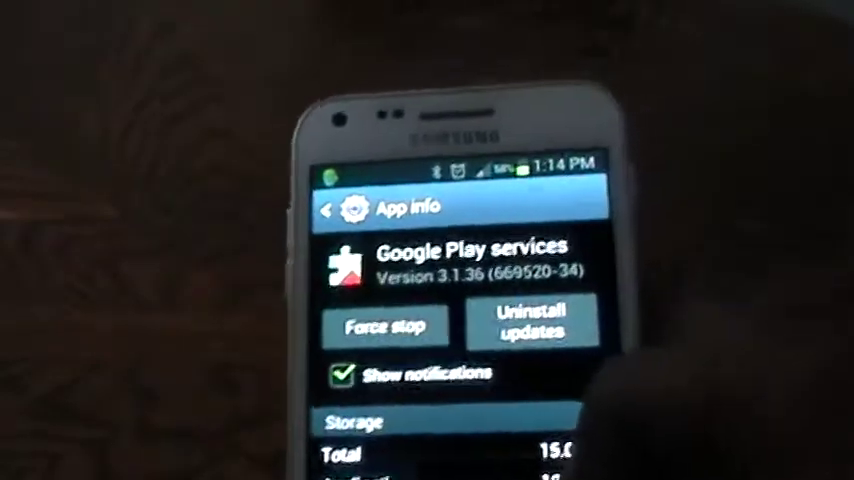
scroll("down", 3)
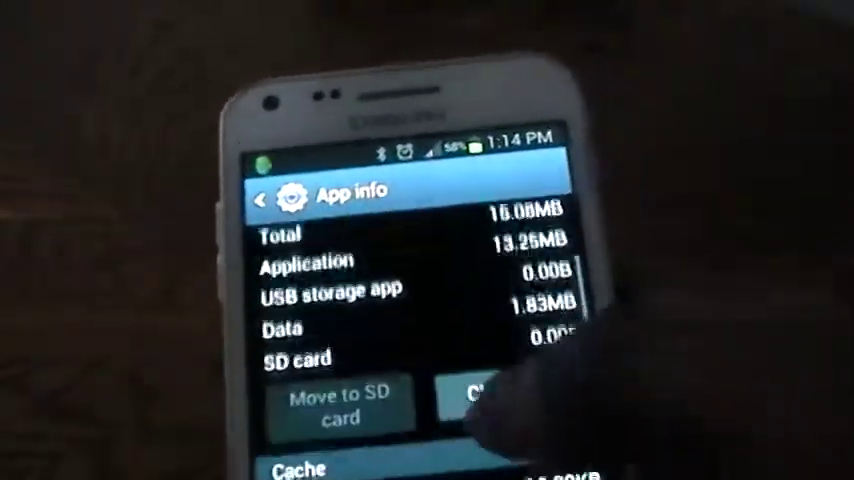
scroll("up", 3)
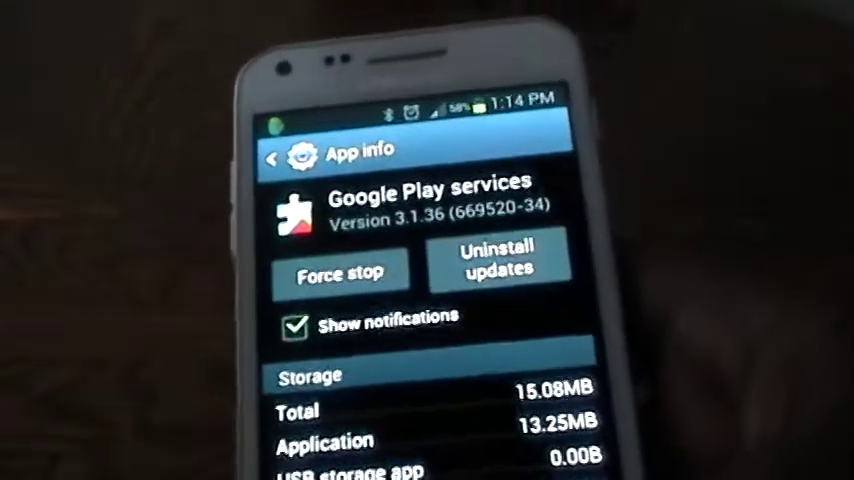